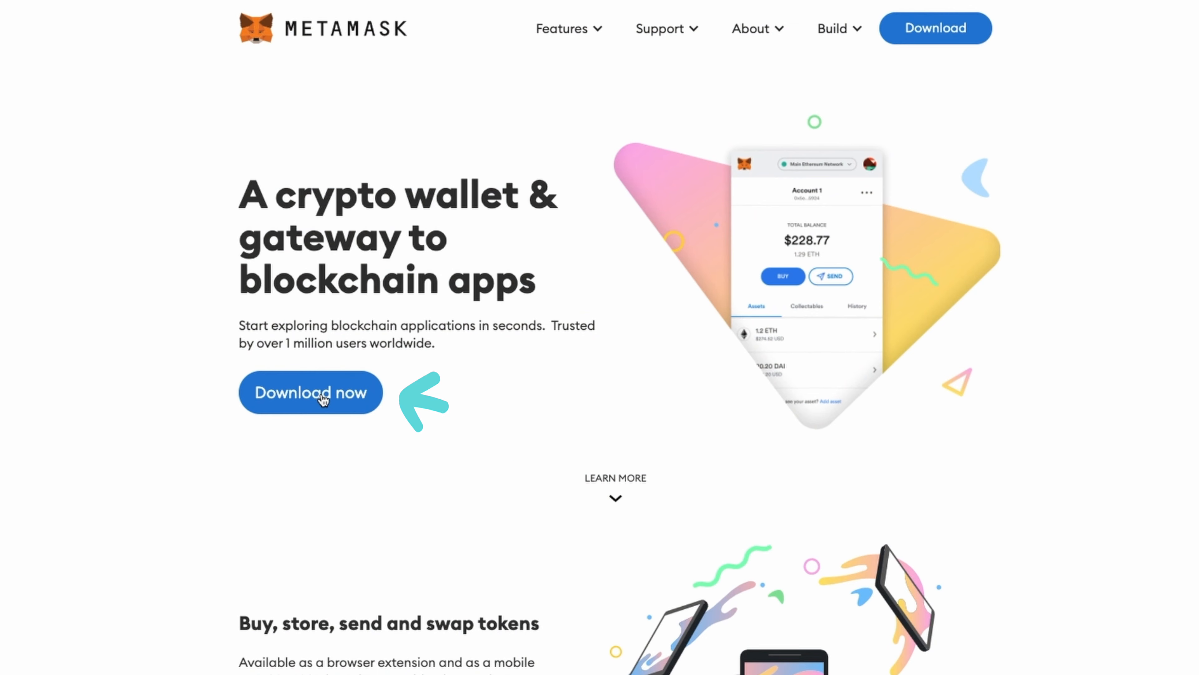
Begin installing the MetaMask extension for Chrome from the download page
click(310, 393)
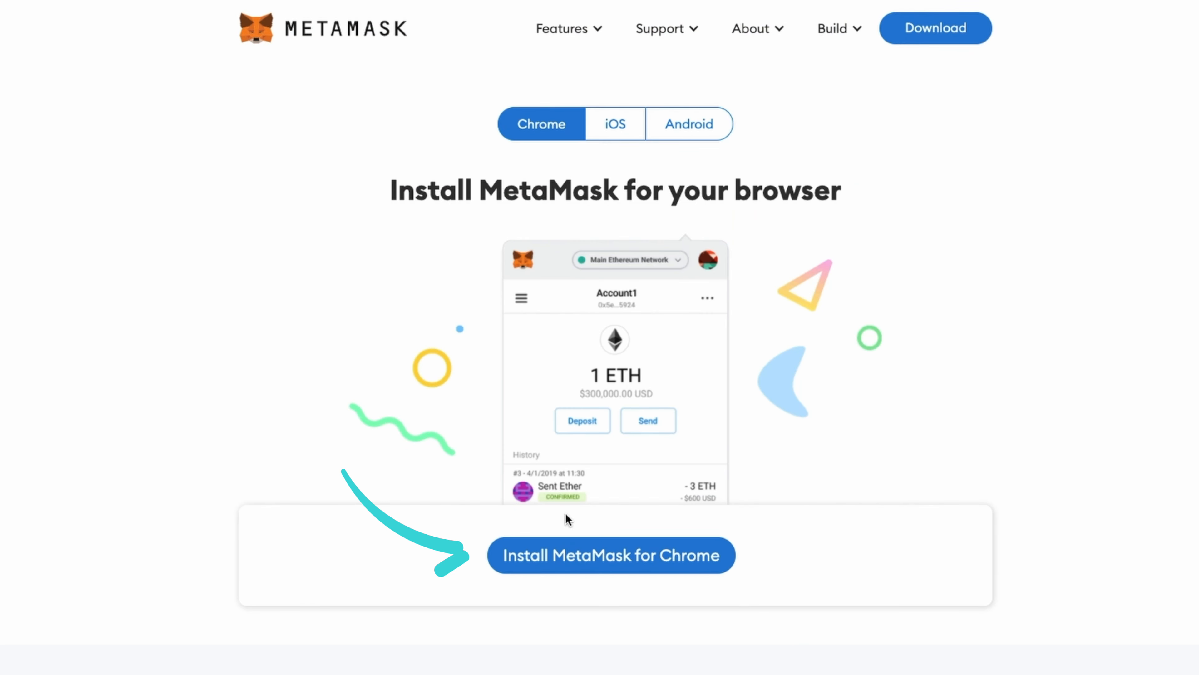
click(610, 556)
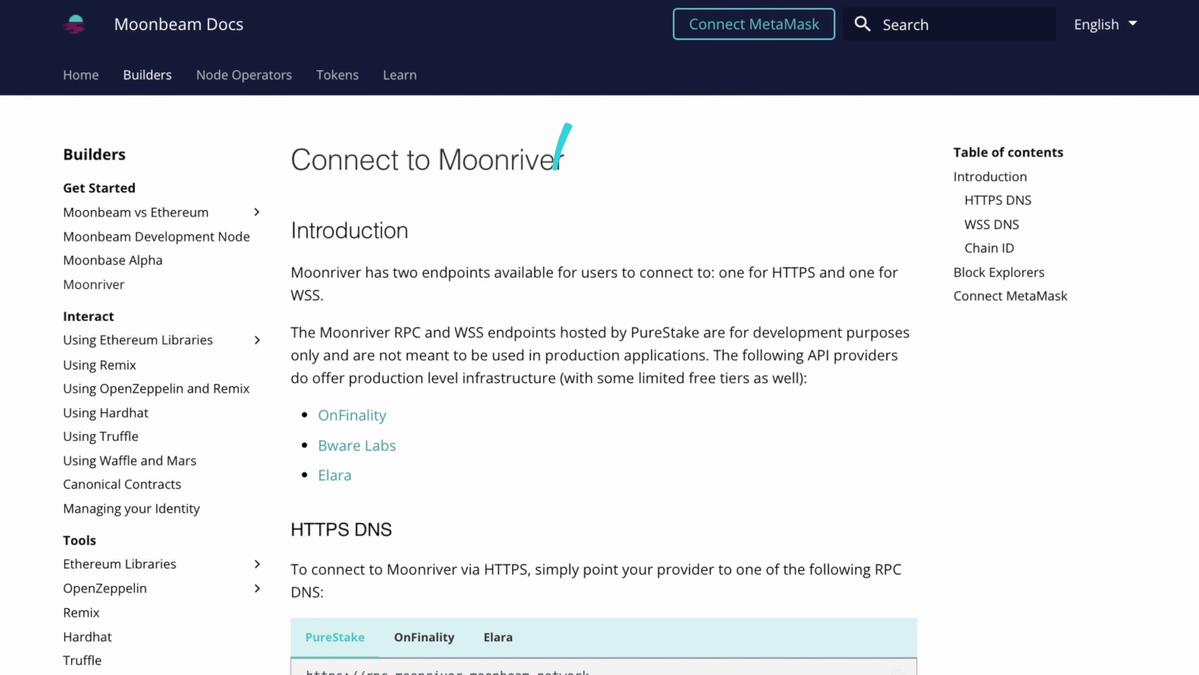
Connect MetaMask from the docs header and choose Moonriver as the network to add
click(752, 24)
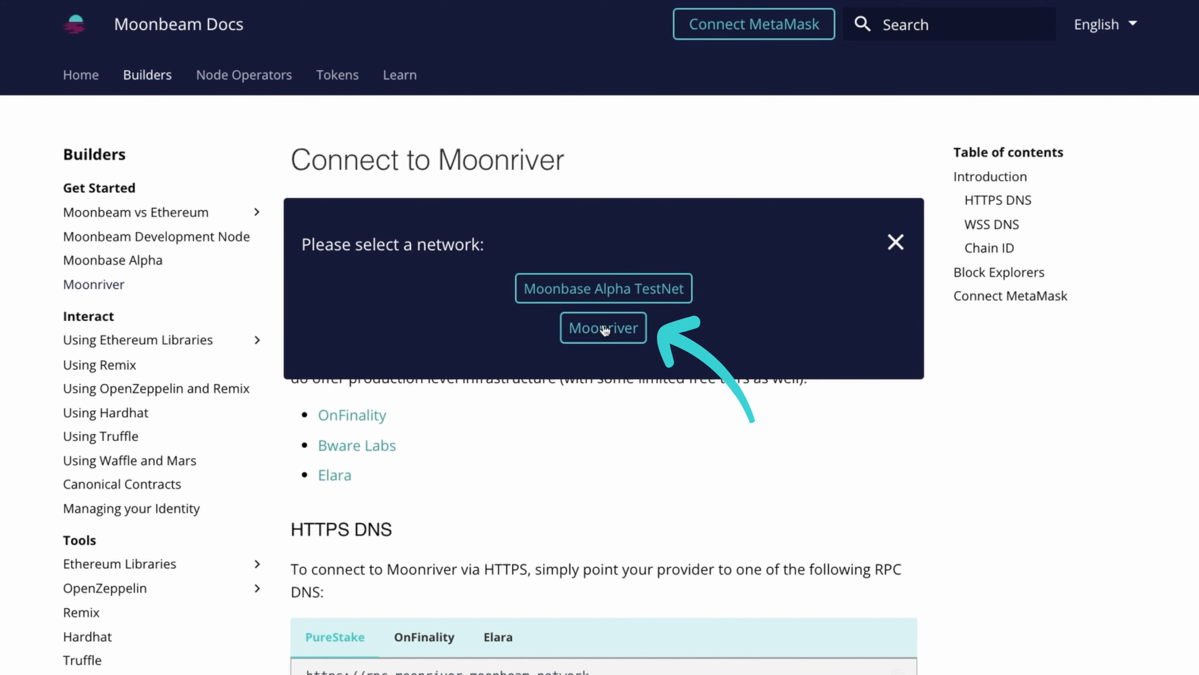
click(602, 327)
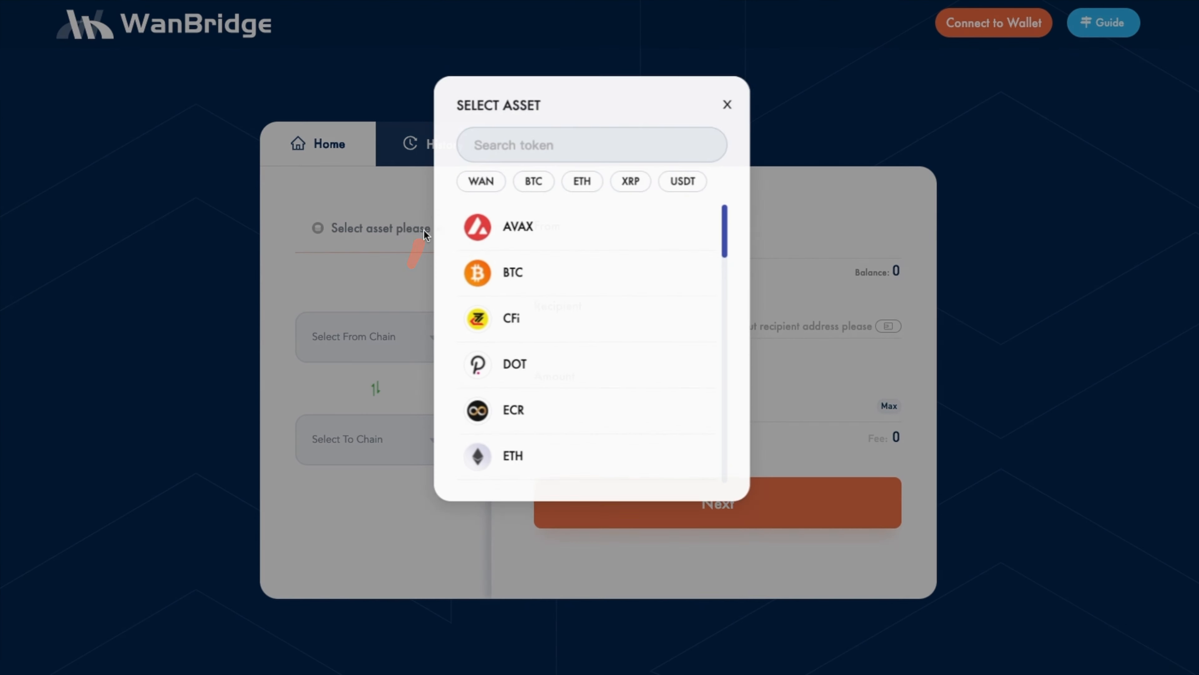
Choose XRP as the asset with XRP Ledger as source chain and Moonriver as destination
click(630, 181)
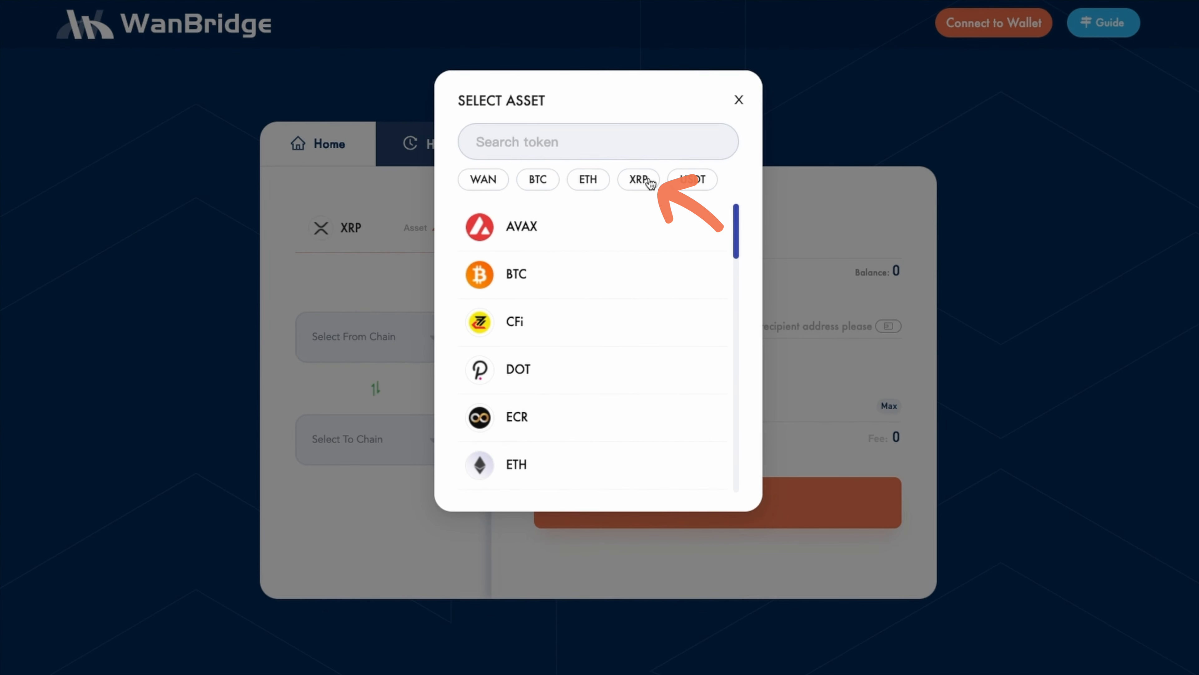
click(738, 99)
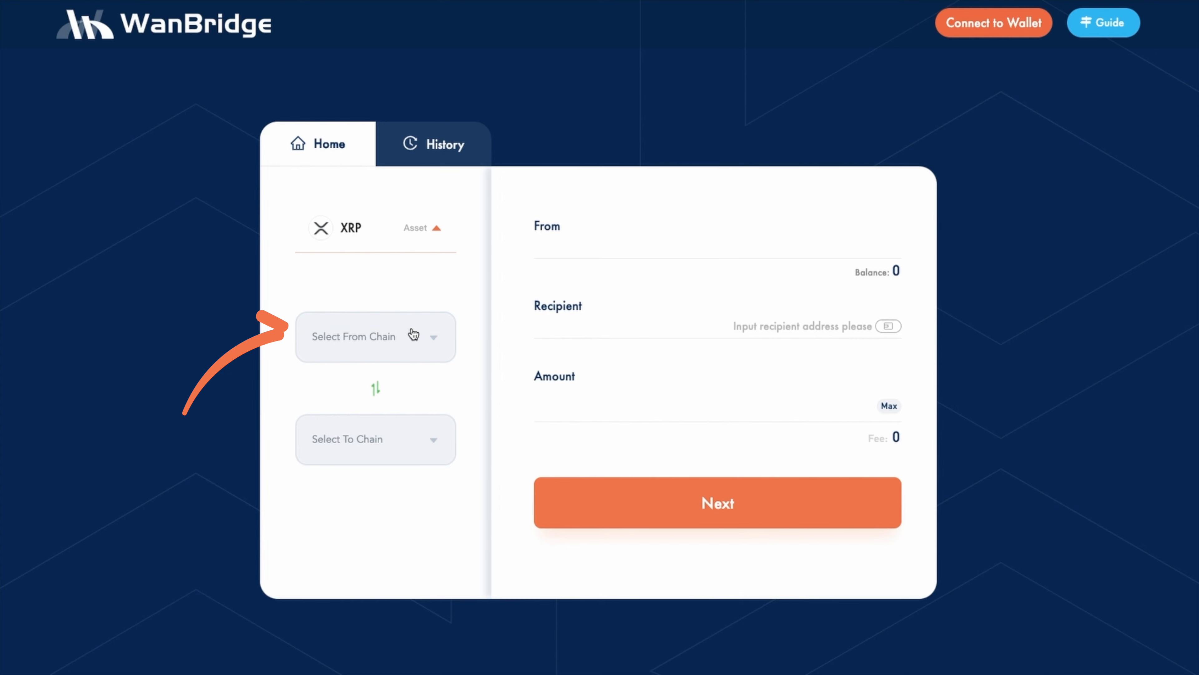
click(374, 337)
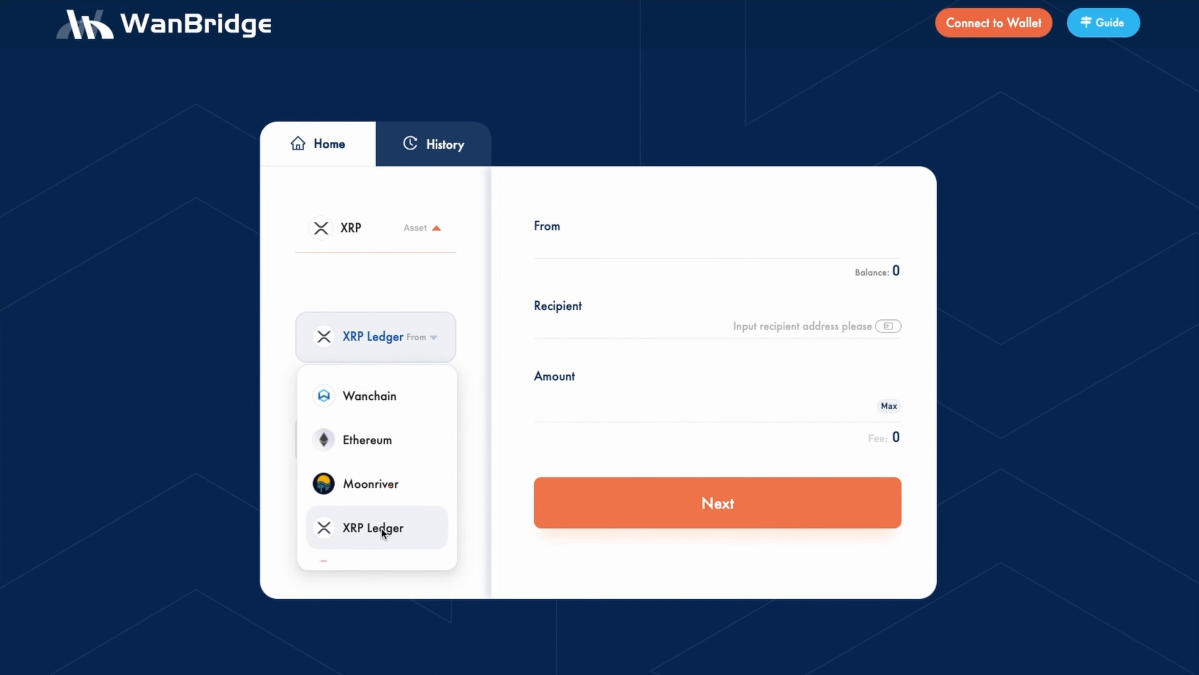
click(375, 527)
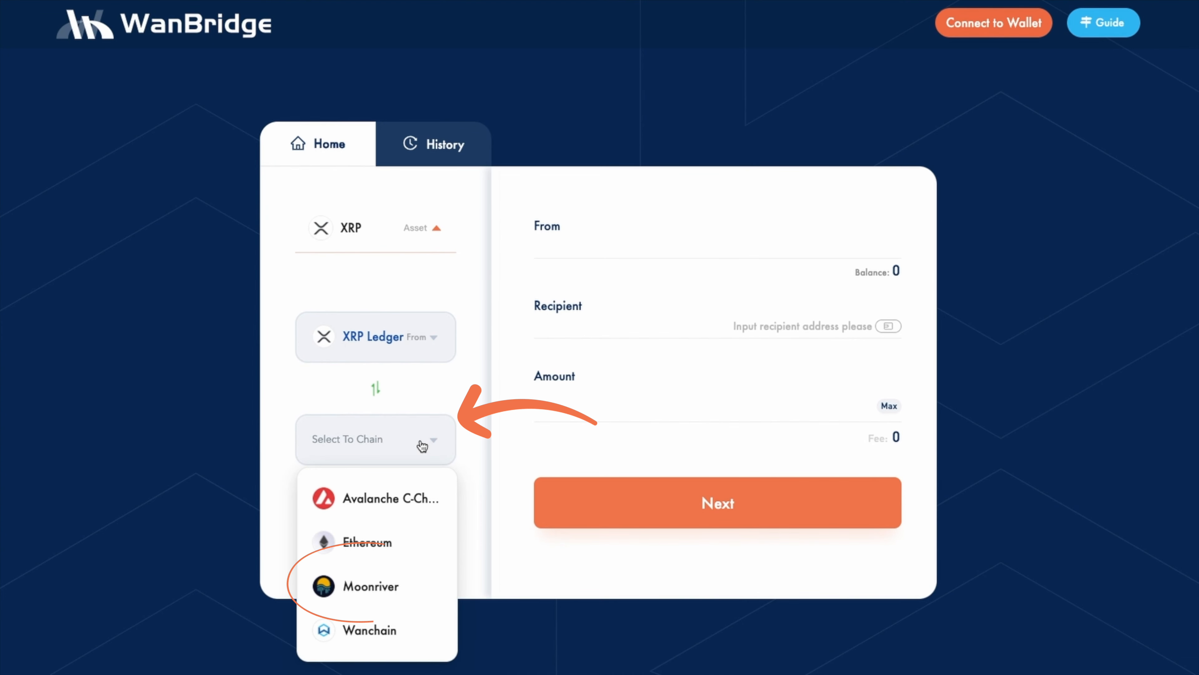
mouse_move(388, 586)
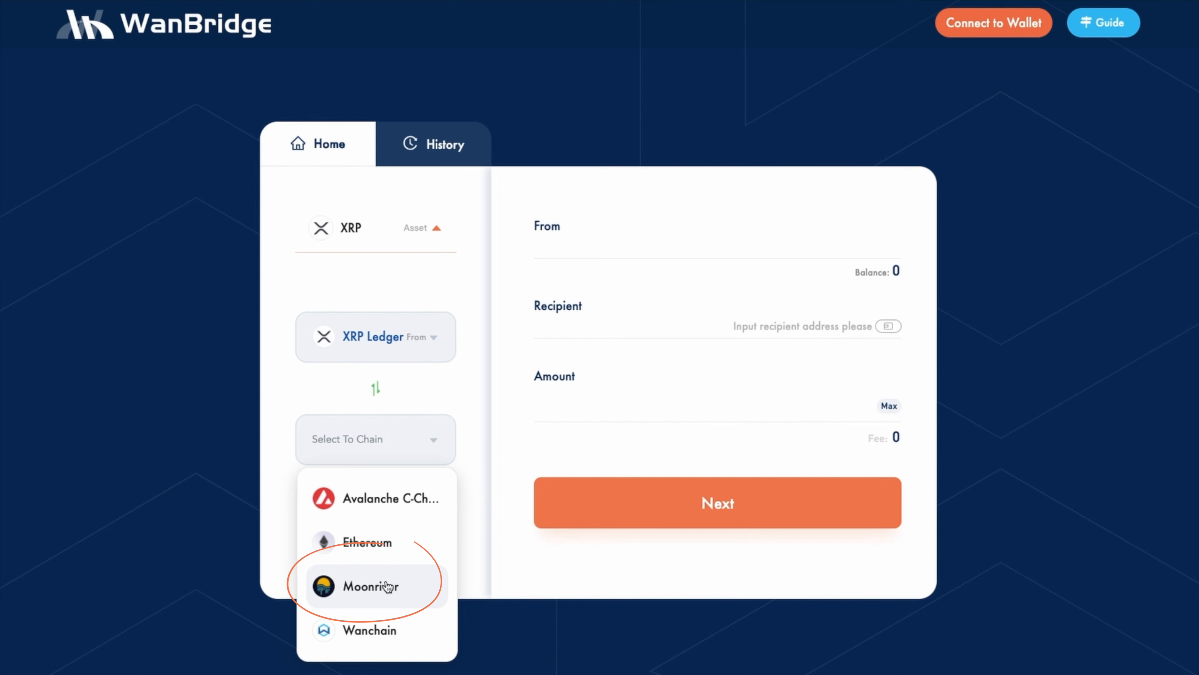
click(994, 22)
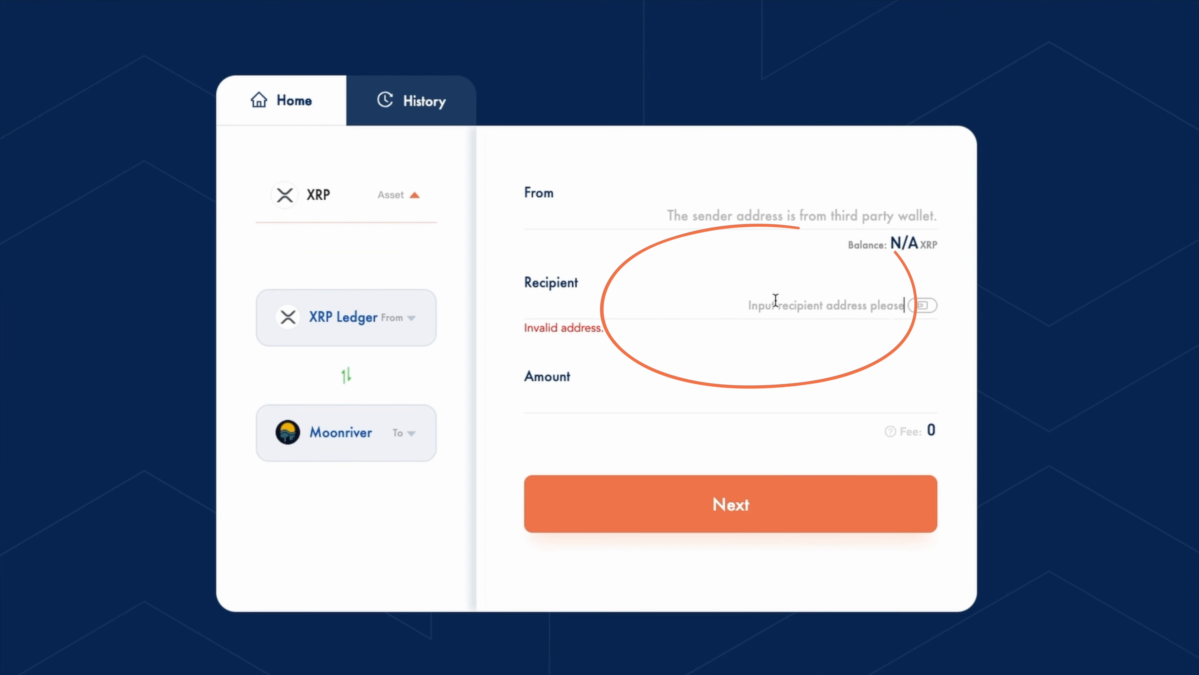
text(0x7Bae64B1DDBa7c741b151De583665994D7E3746d)
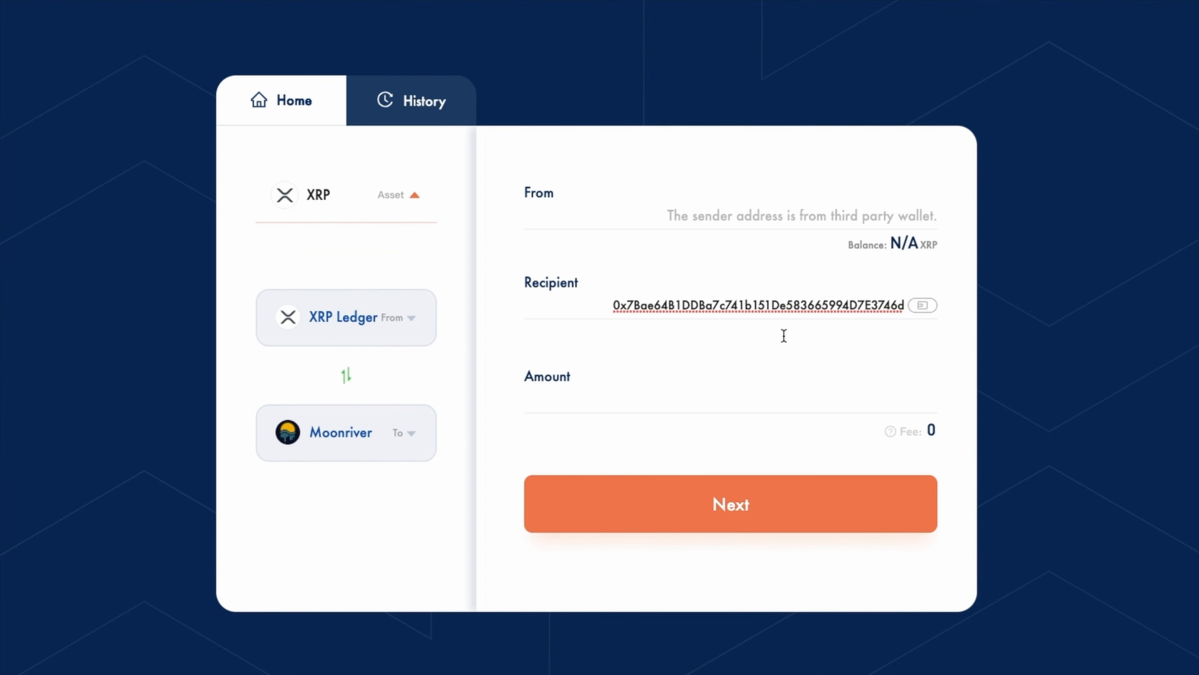
mouse_move(804, 392)
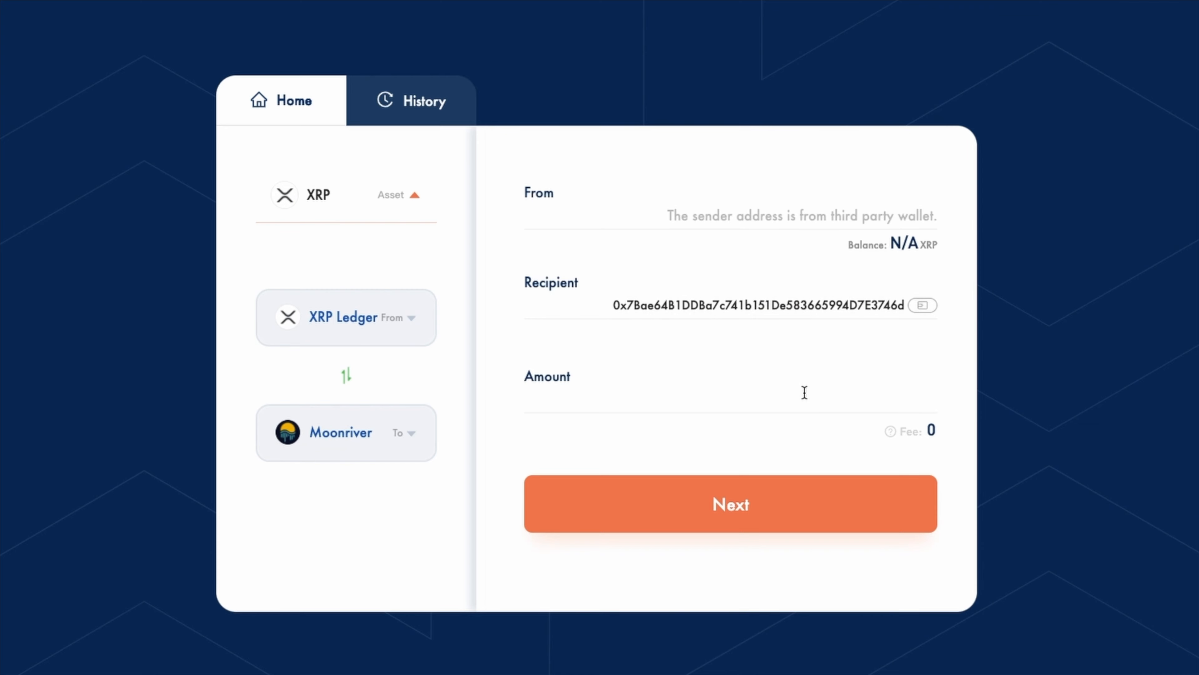
text(100)
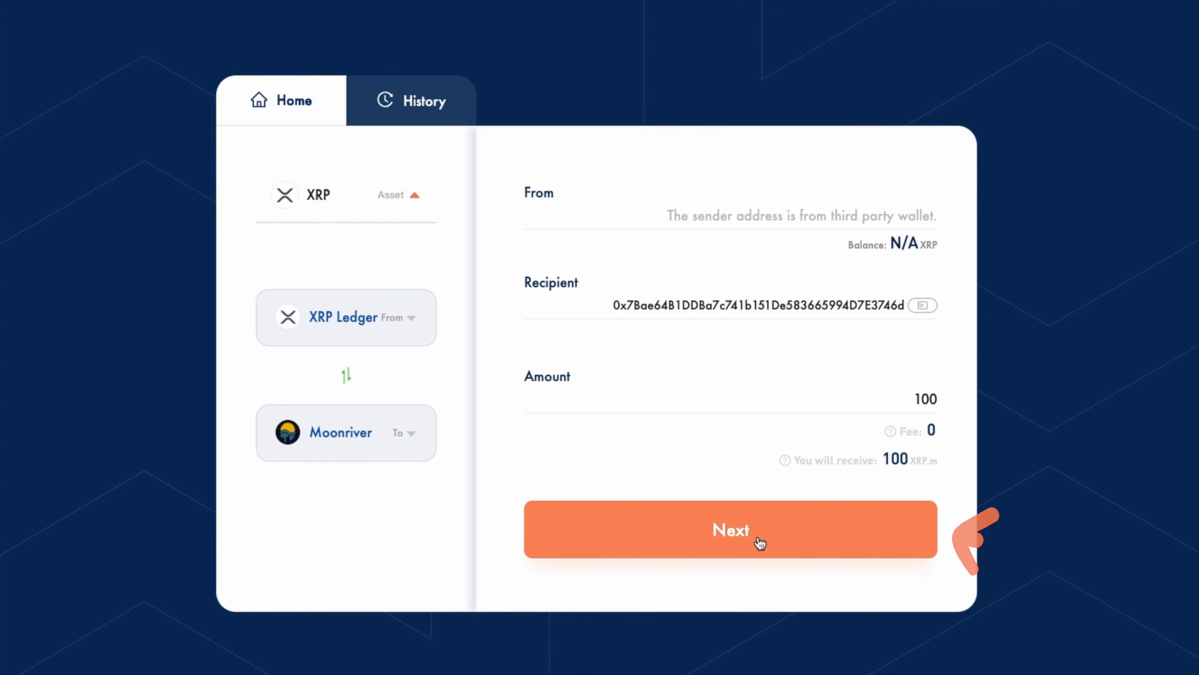
click(730, 529)
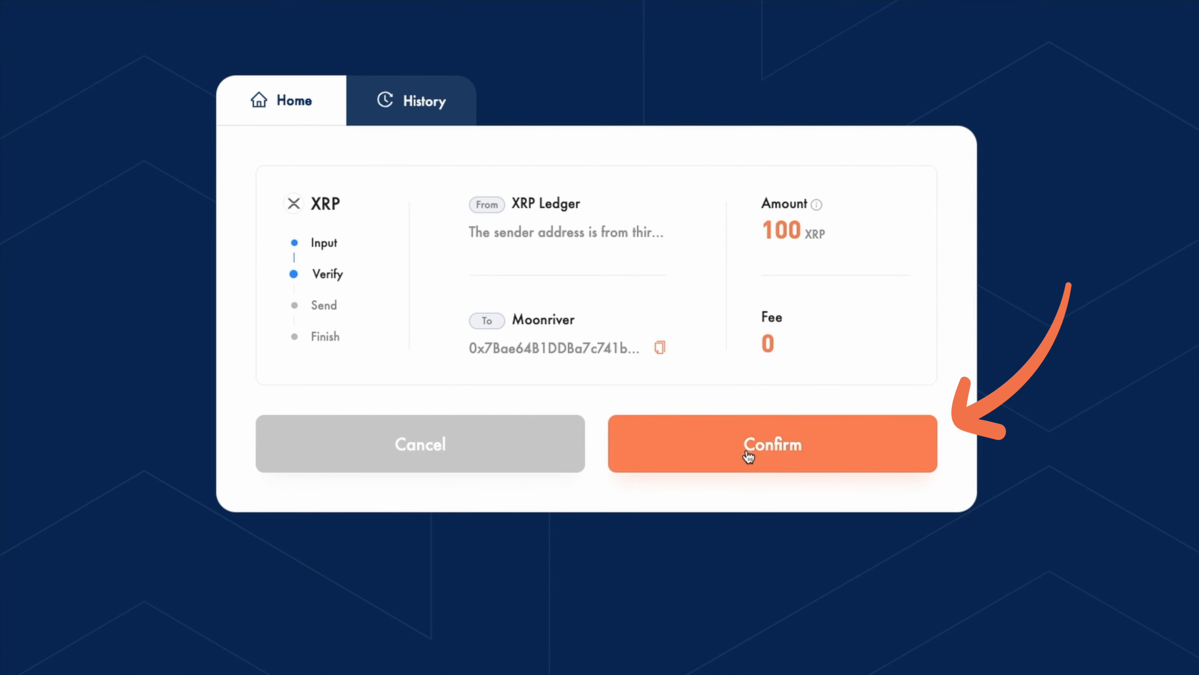
Confirm the transfer details, the deposit address with Tag ID, and the one-time address warning
click(771, 444)
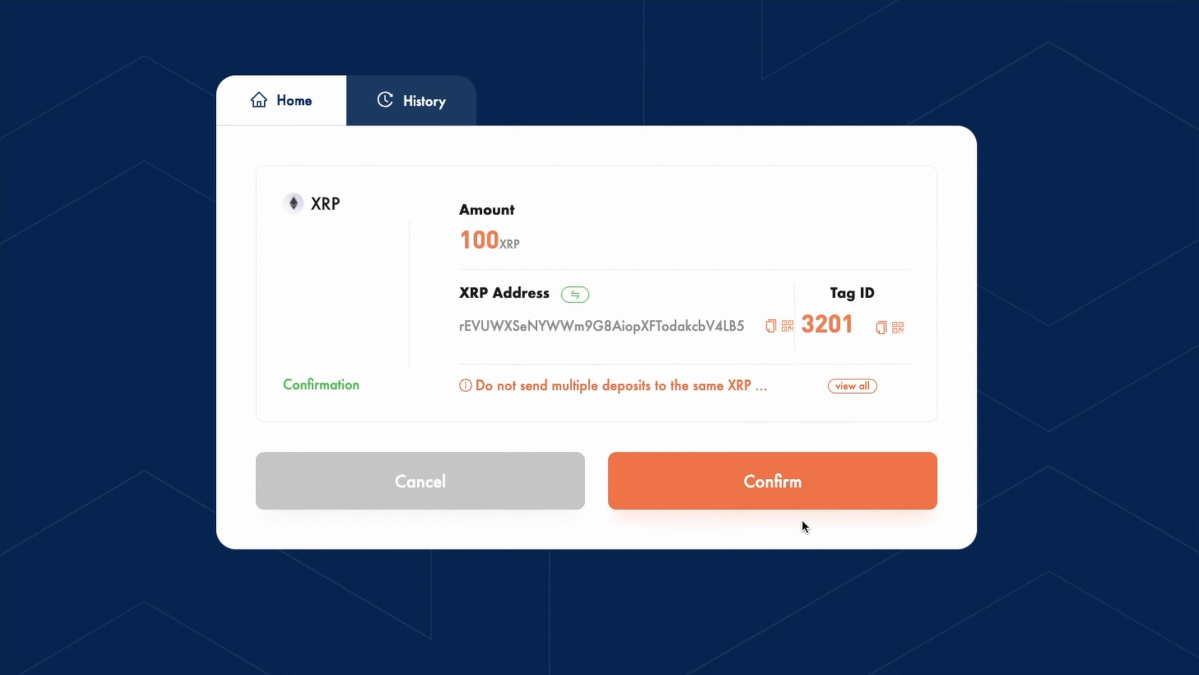
click(772, 481)
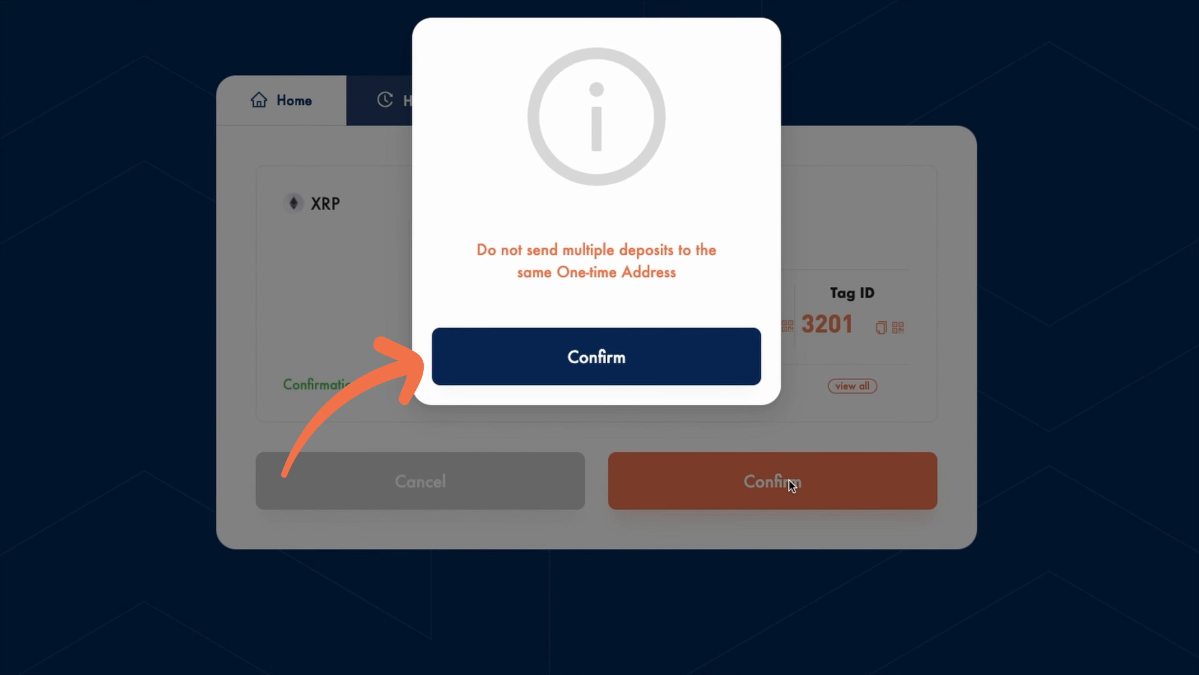
click(596, 356)
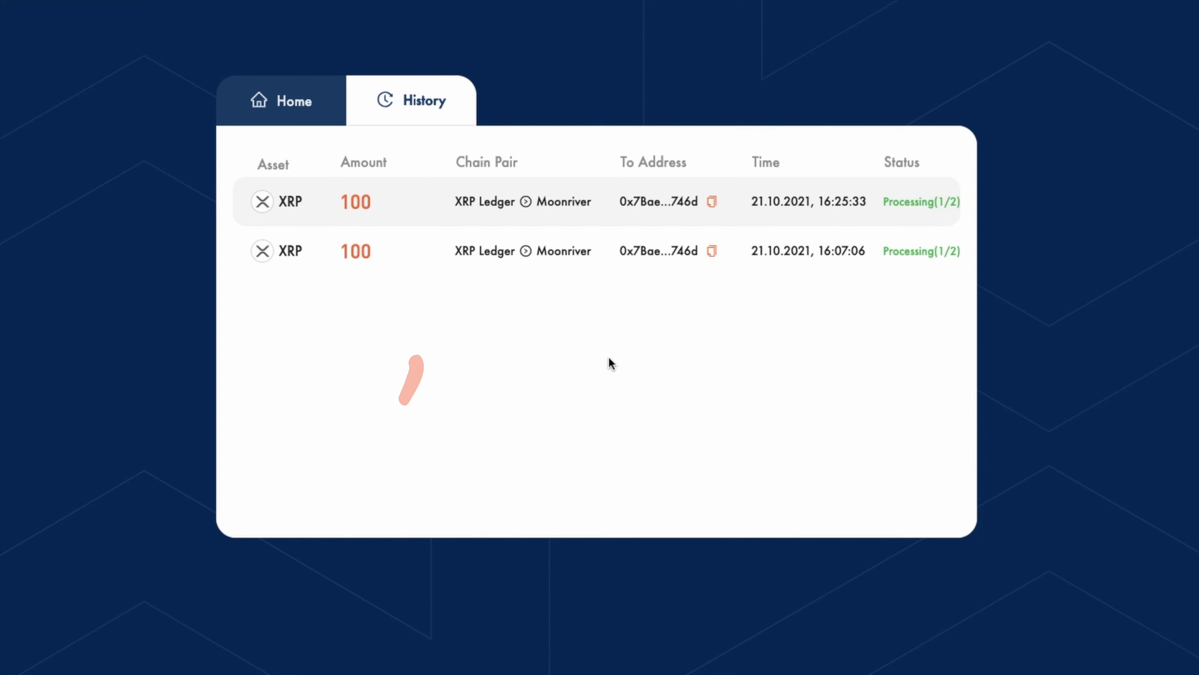